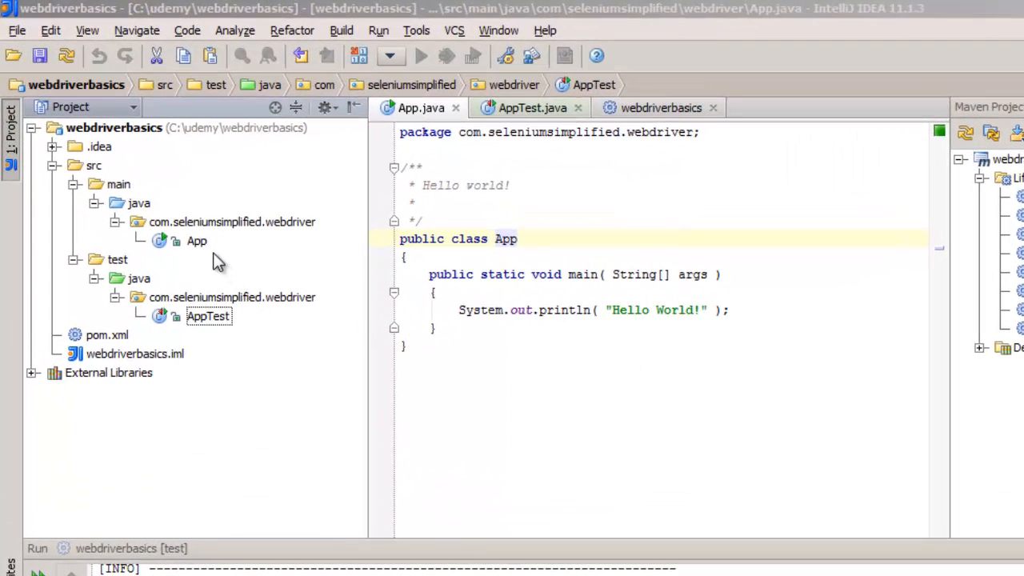
- Safe-delete the App class from the main source package via the Project tree
{"action": "right_click", "coordinate": [196, 240]}
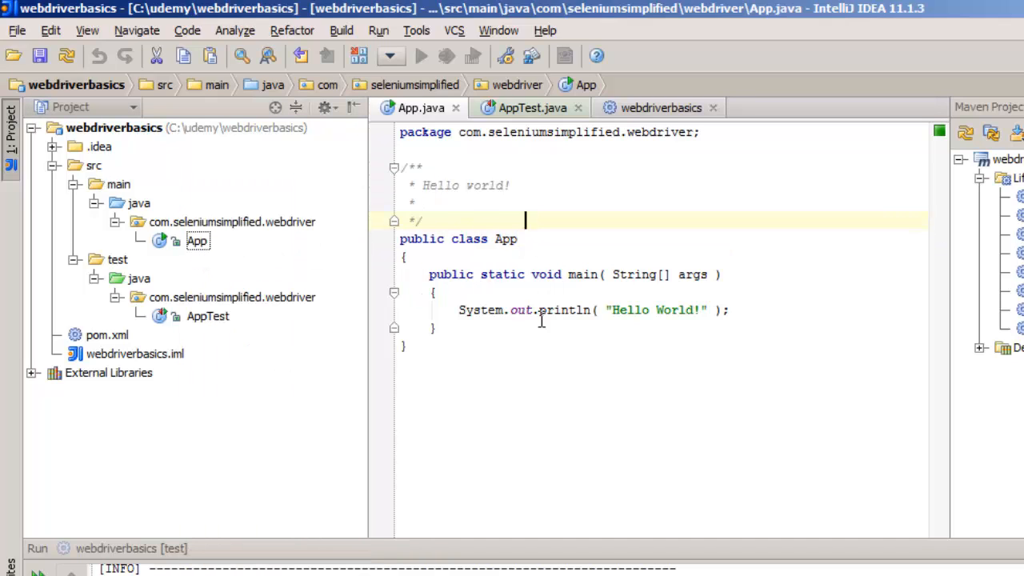
{"action": "left_click", "coordinate": [197, 240]}
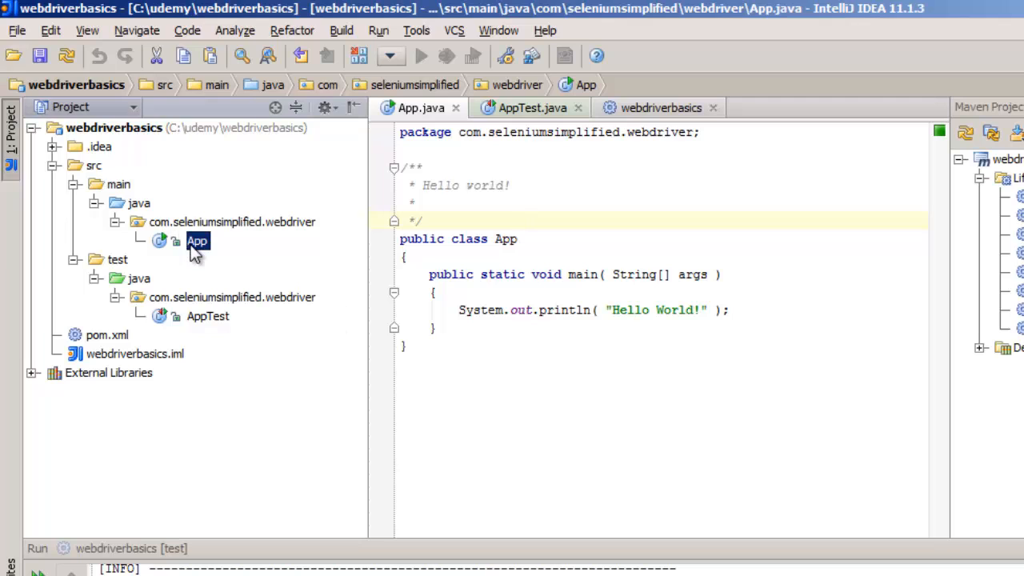
{"action": "right_click", "coordinate": [197, 240]}
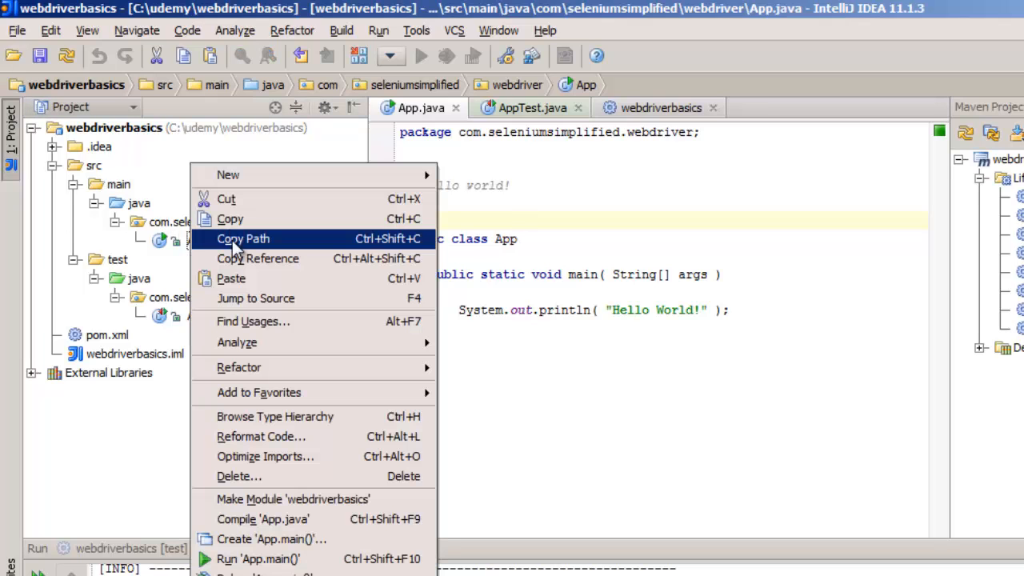
{"action": "left_click", "coordinate": [235, 477]}
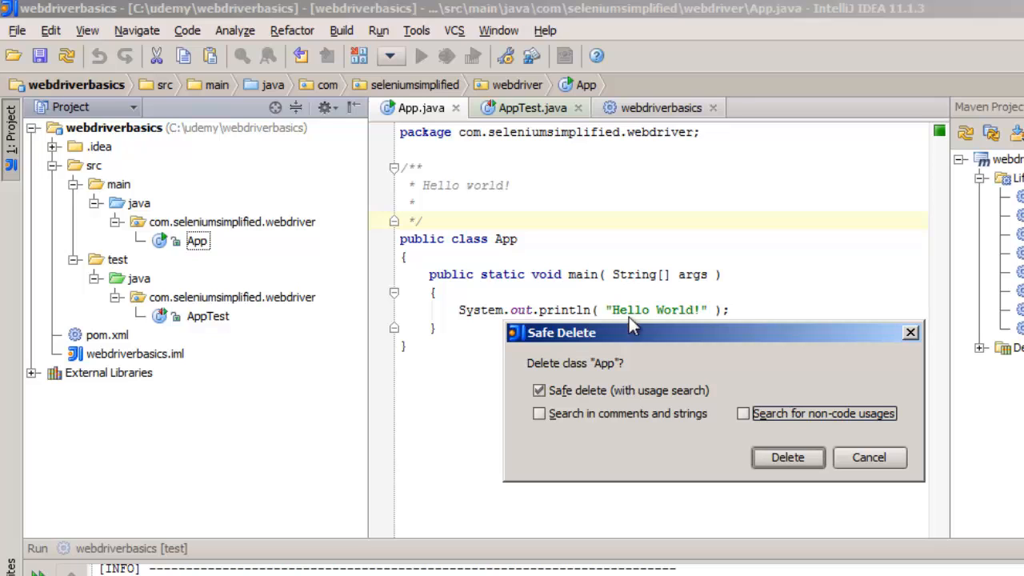
{"action": "left_click", "coordinate": [788, 457]}
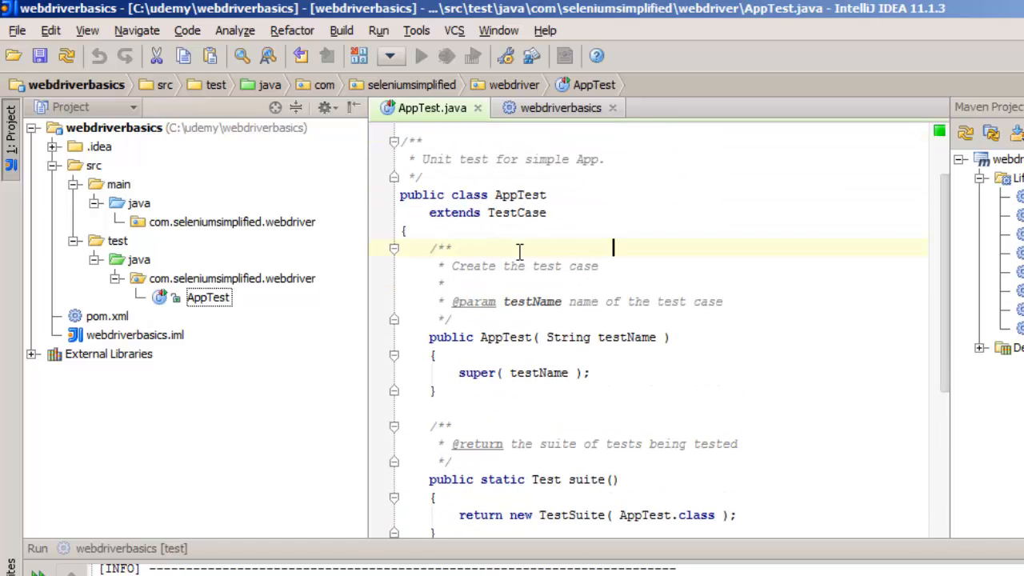
{"action": "mouse_move", "coordinate": [483, 233]}
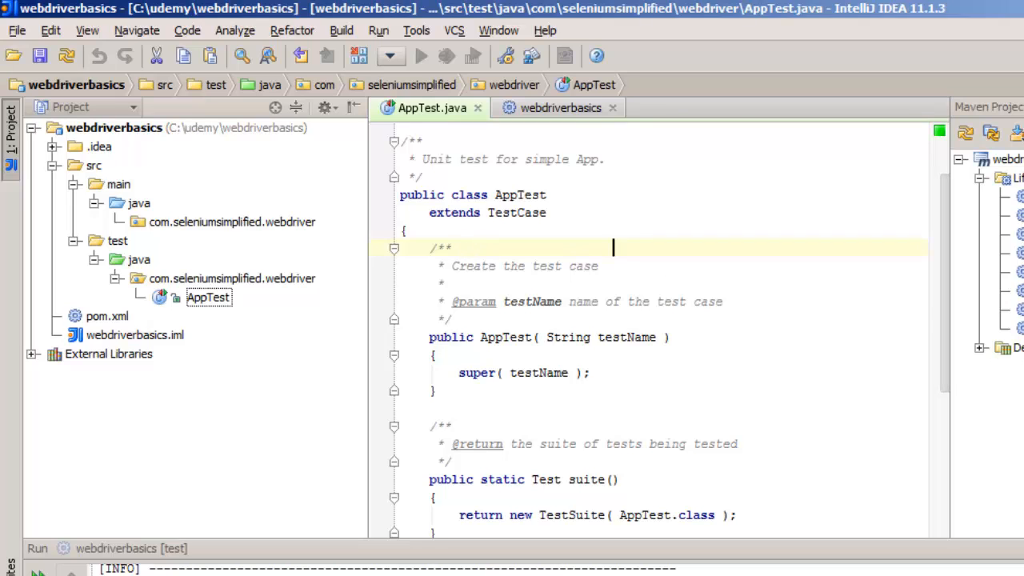
{"action": "mouse_move", "coordinate": [676, 265]}
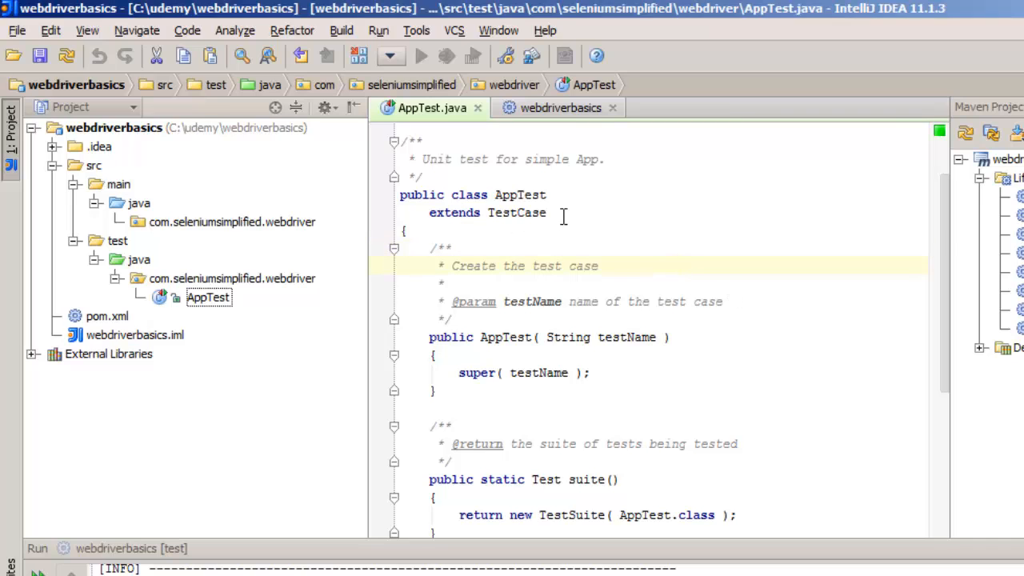
- Remove 'extends TestCase', the constructor and suite(), leaving testApp with assertTrue( true )
{"action": "left_click", "coordinate": [564, 211]}
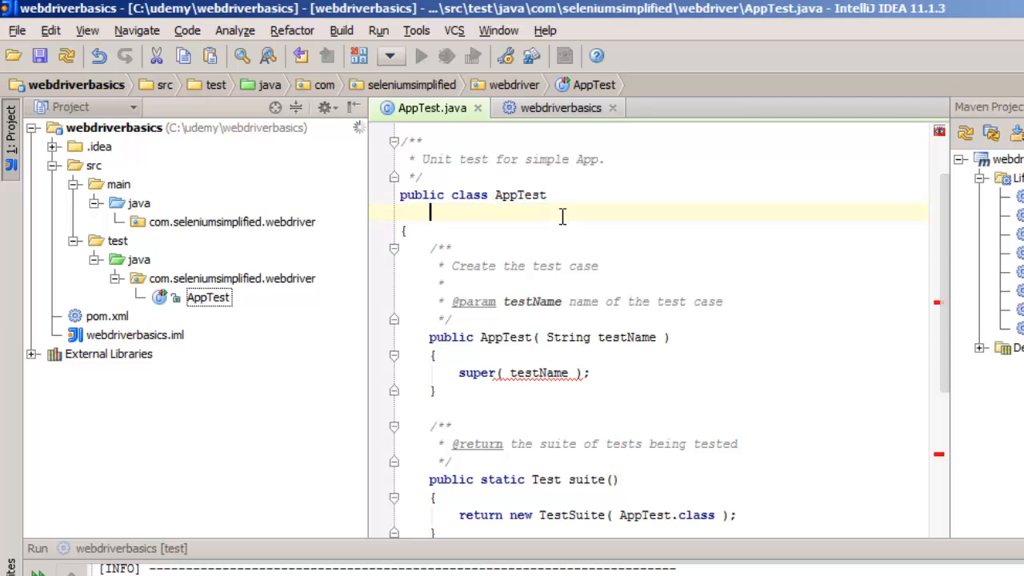
{"action": "scroll", "scroll_direction": "down", "scroll_amount": 3}
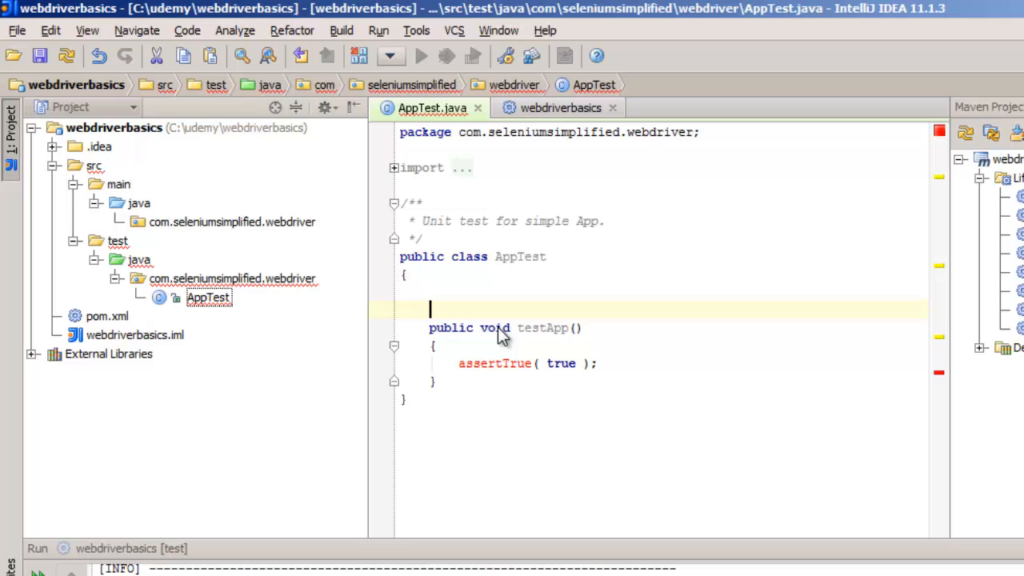
{"action": "type", "text": "@Test"}
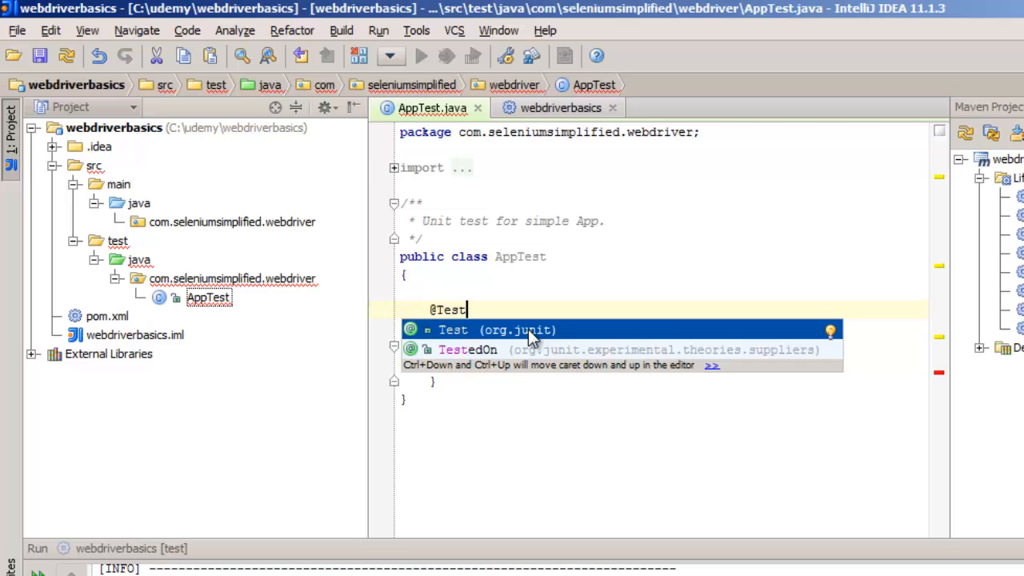
{"action": "left_click", "coordinate": [476, 329]}
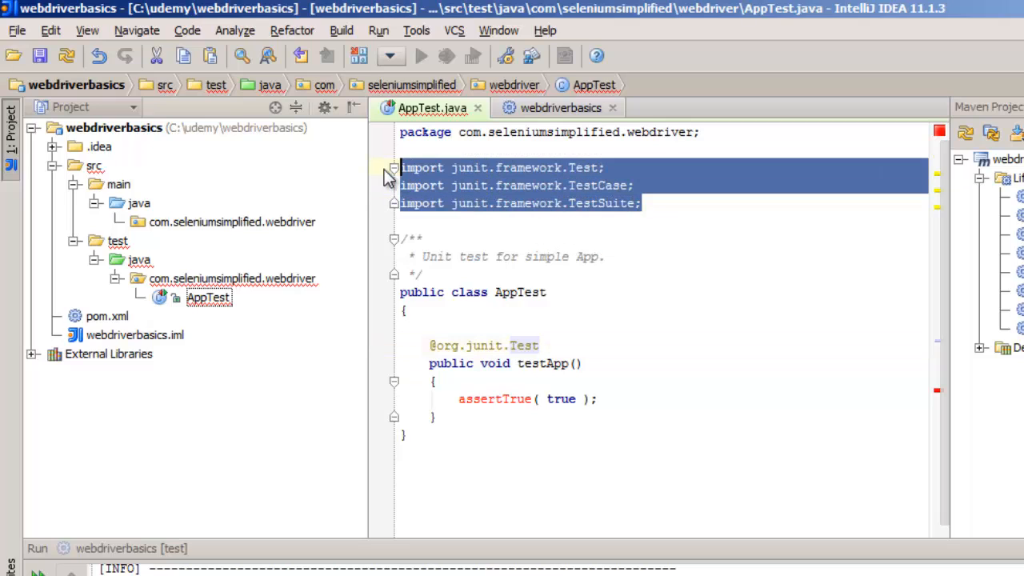
{"action": "key", "text": "Delete"}
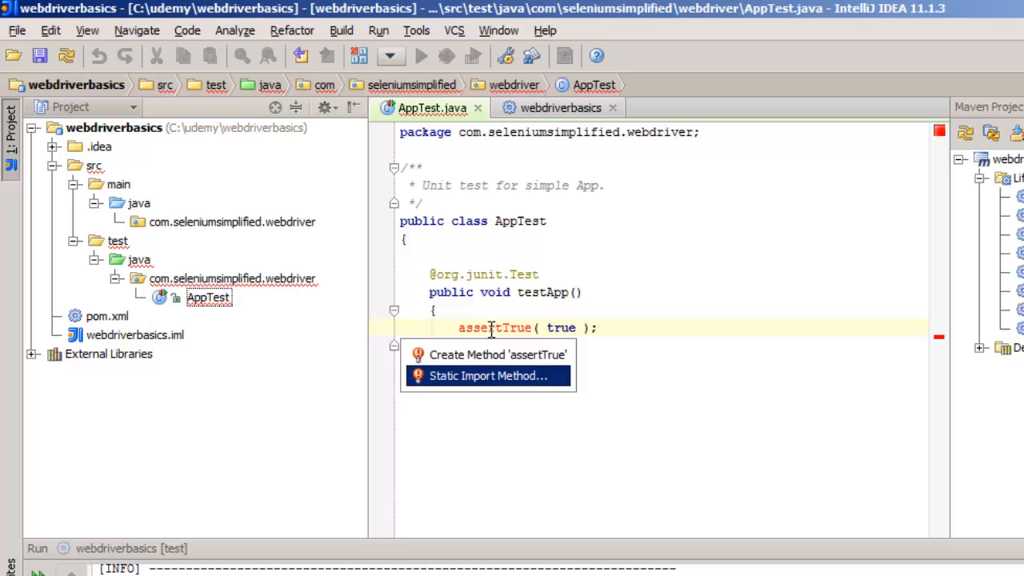
- Resolve assertTrue with a static import of junit.framework.Assert.assertTrue
{"action": "left_click", "coordinate": [487, 376]}
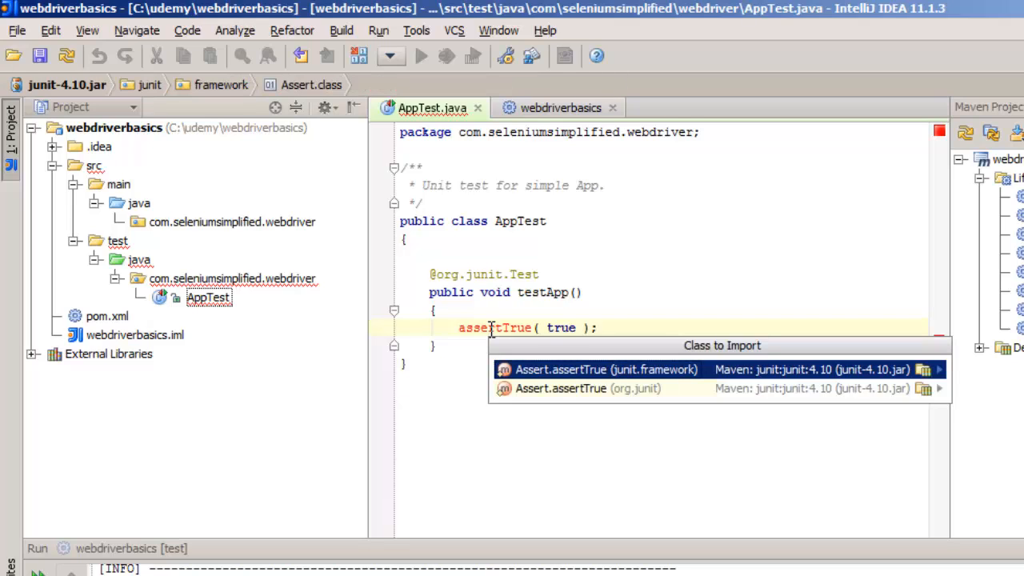
{"action": "left_click", "coordinate": [605, 370]}
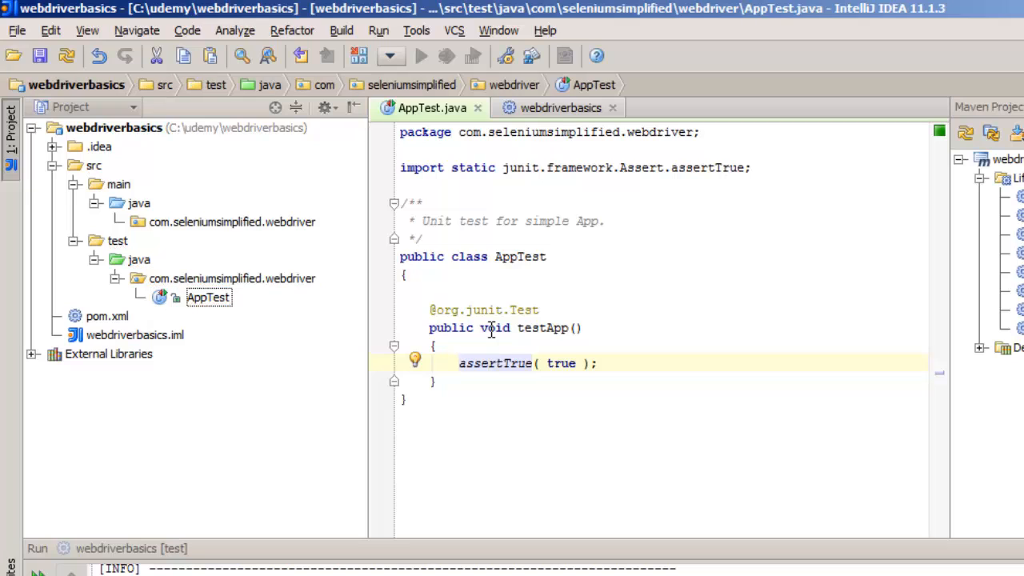
{"action": "mouse_move", "coordinate": [429, 186]}
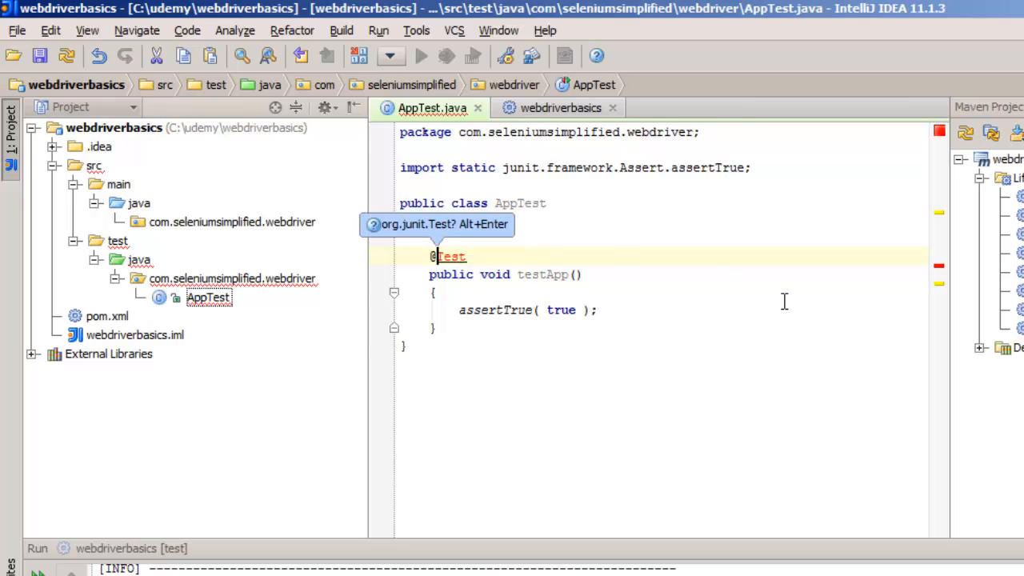
{"action": "key", "text": "Alt+Enter"}
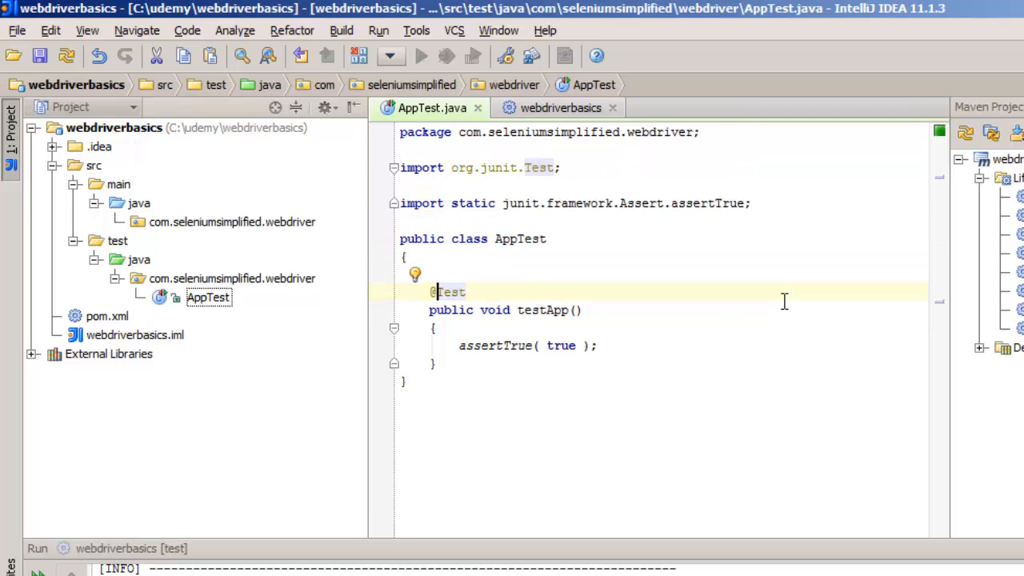
{"action": "mouse_move", "coordinate": [653, 254]}
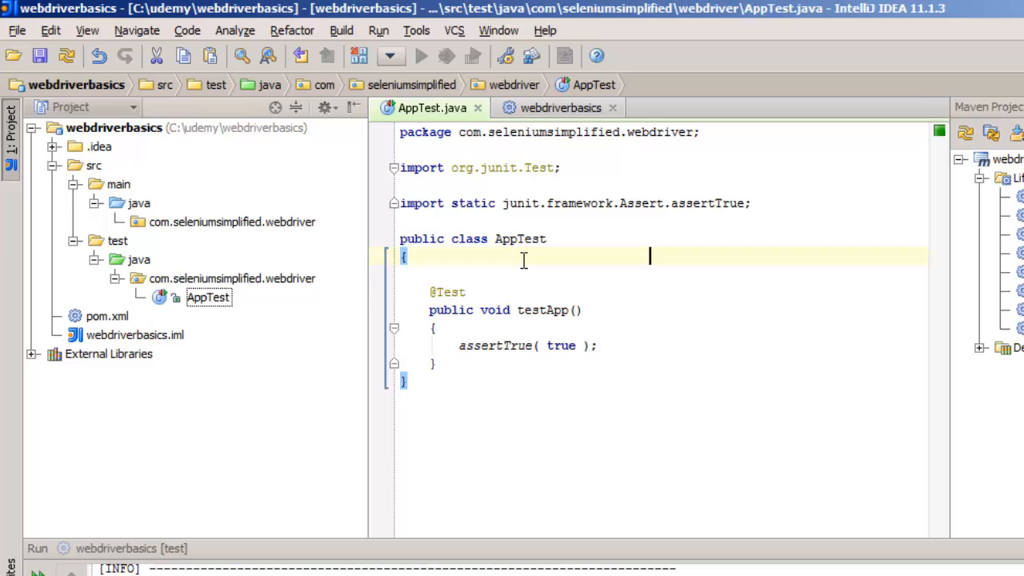
{"action": "mouse_move", "coordinate": [550, 252]}
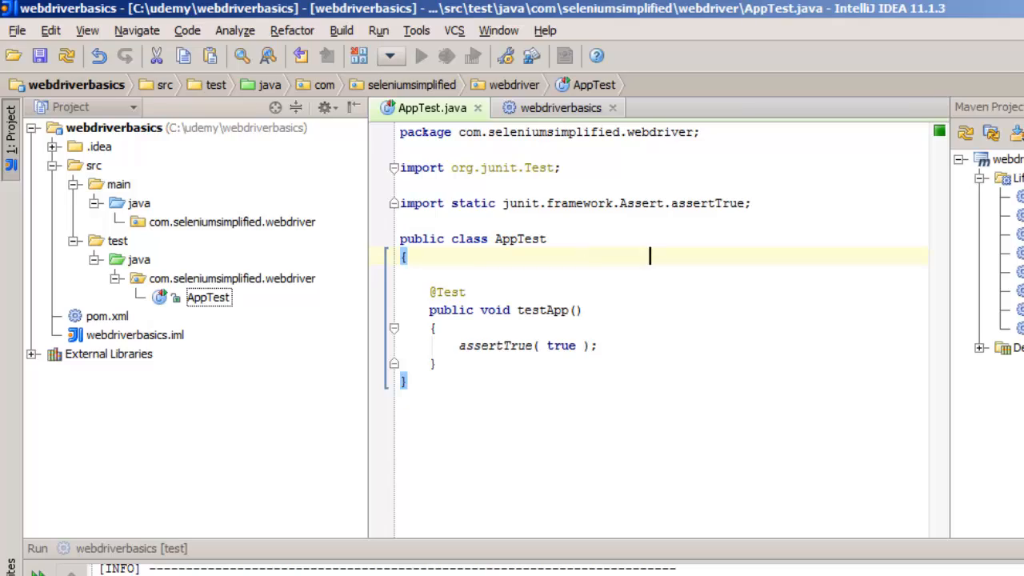
- Run the Maven test lifecycle phase so testApp passes 1 of 1 with exit code 0
{"action": "left_click", "coordinate": [946, 256]}
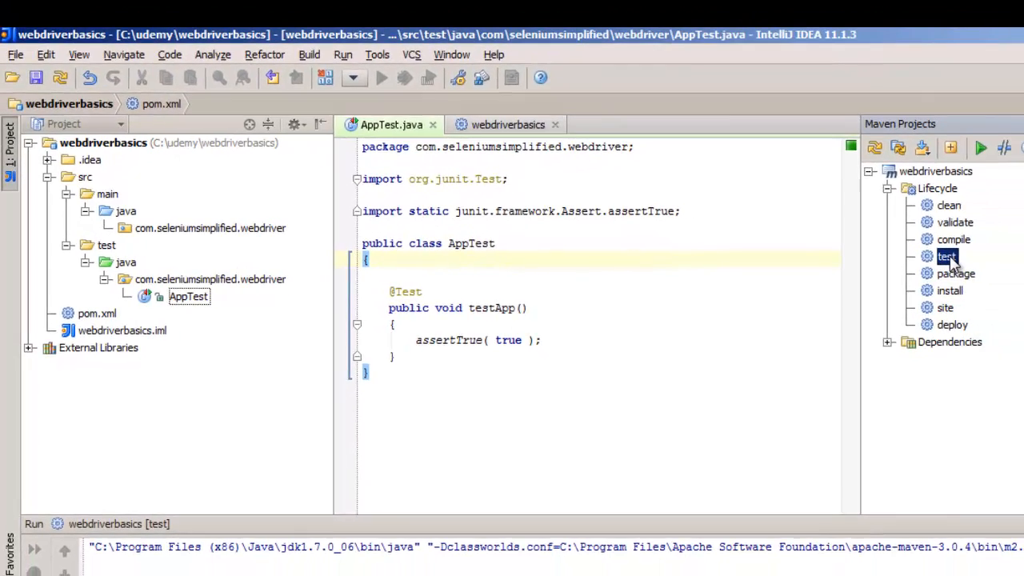
{"action": "double_click", "coordinate": [947, 256]}
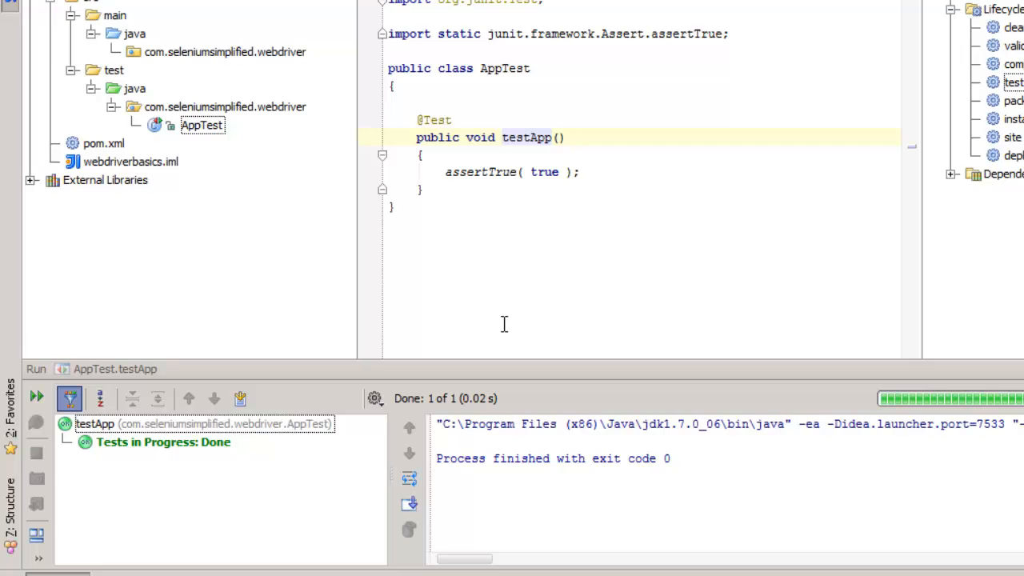
{"action": "mouse_move", "coordinate": [504, 317]}
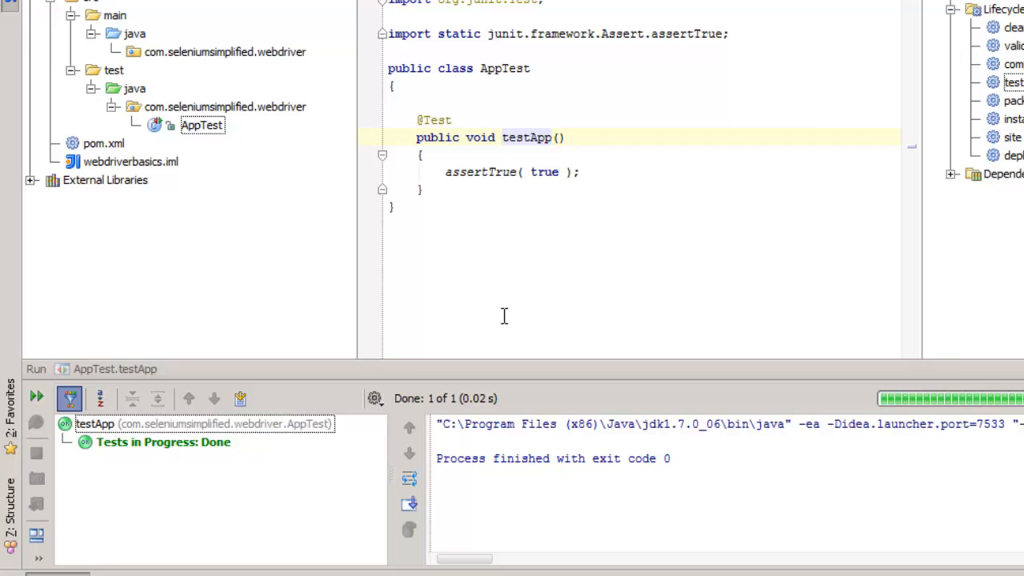